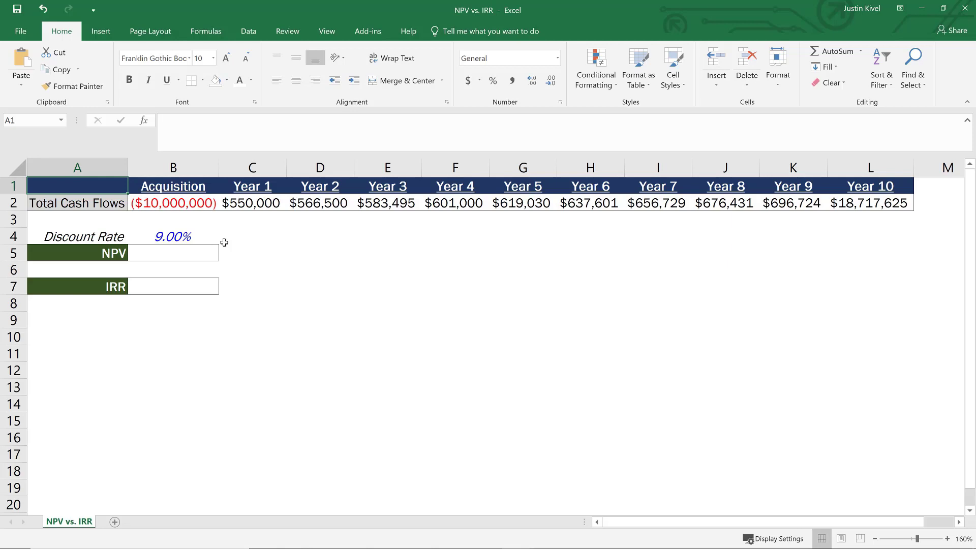
Step: Start =NPV( in cell B5 with the discount rate B4 as its rate argument
left_click(78, 219)
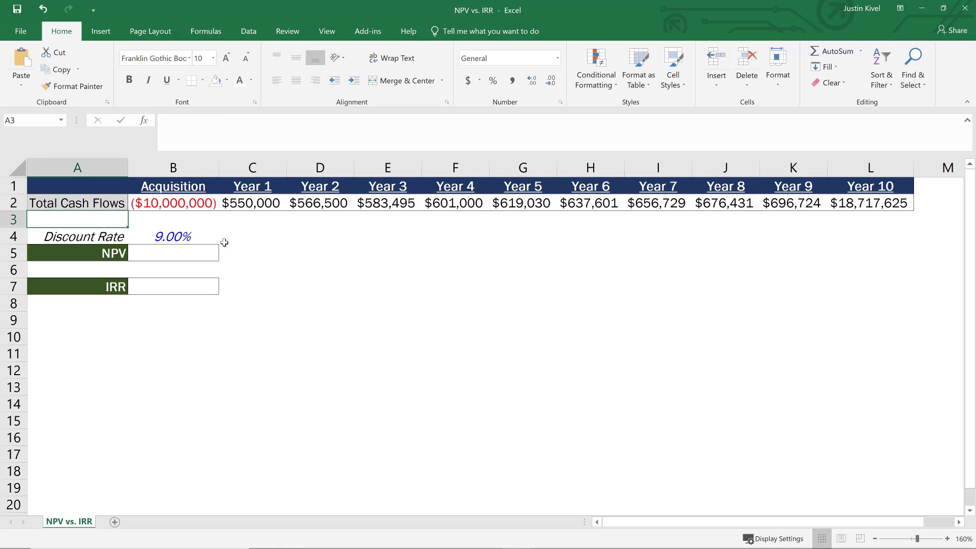
left_click(77, 237)
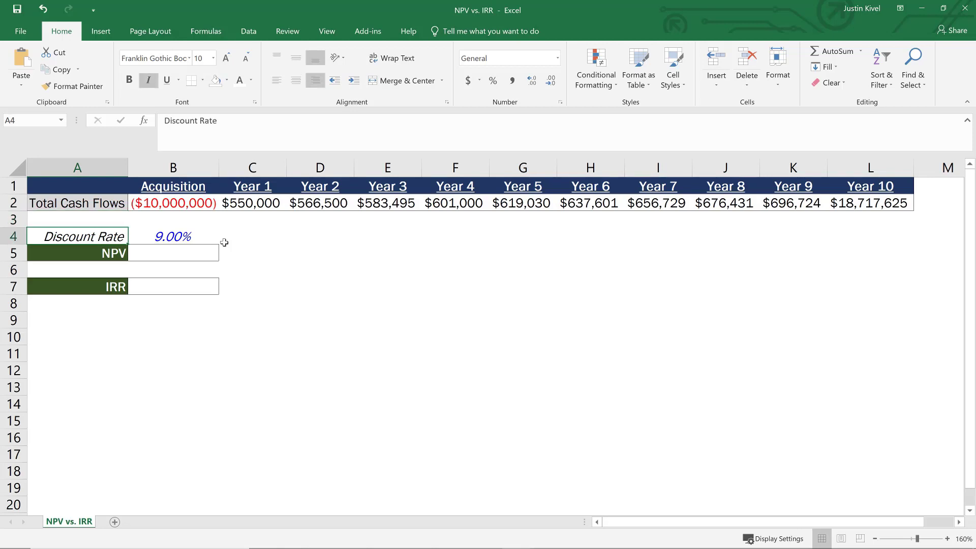
left_click(173, 253)
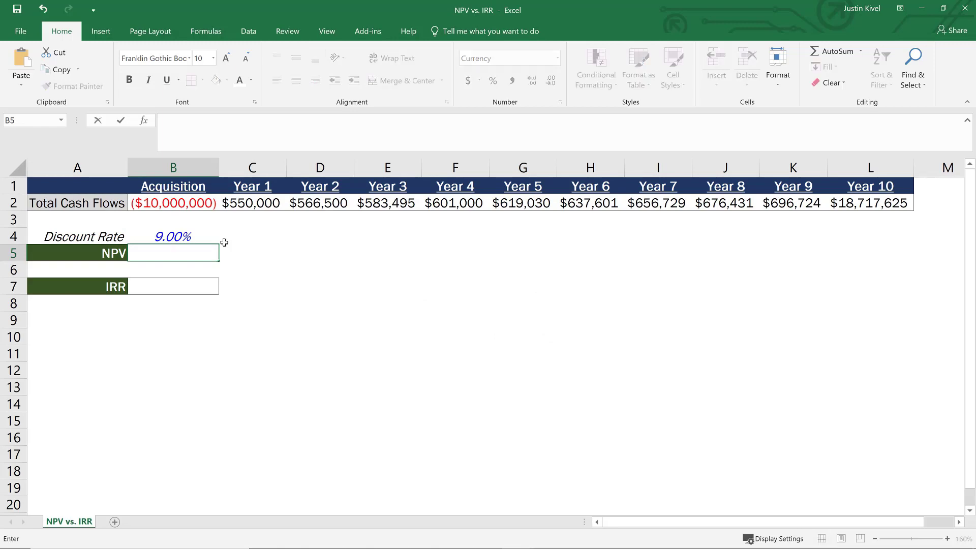
type("=np")
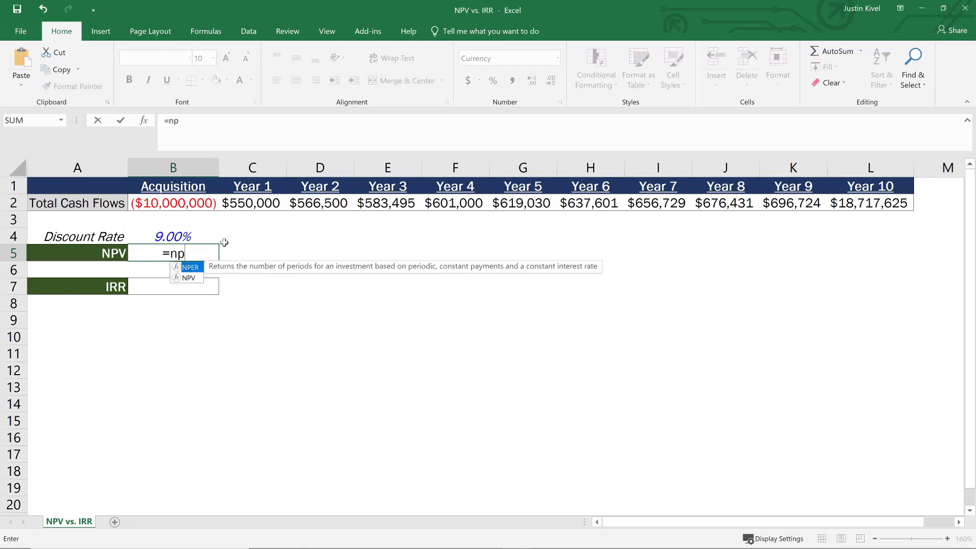
type("v")
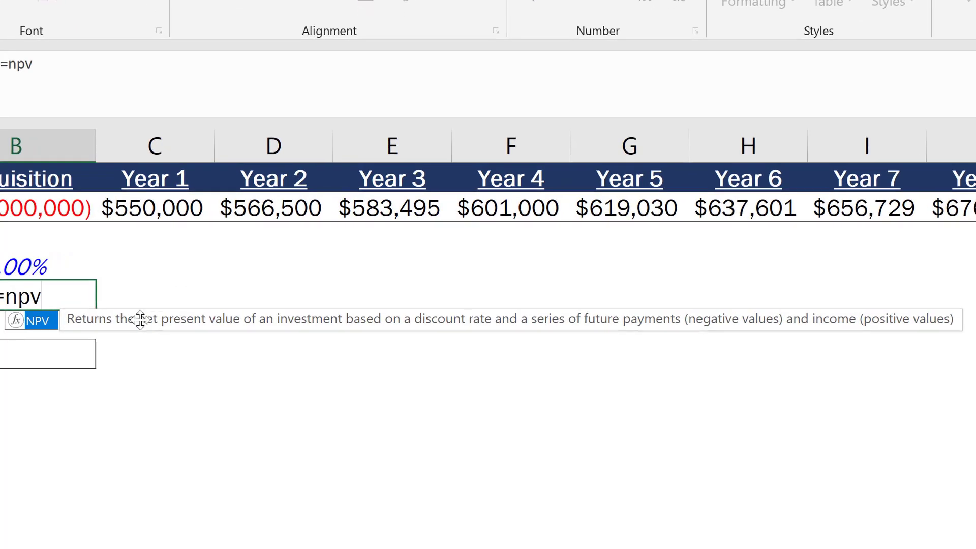
mouse_move(413, 343)
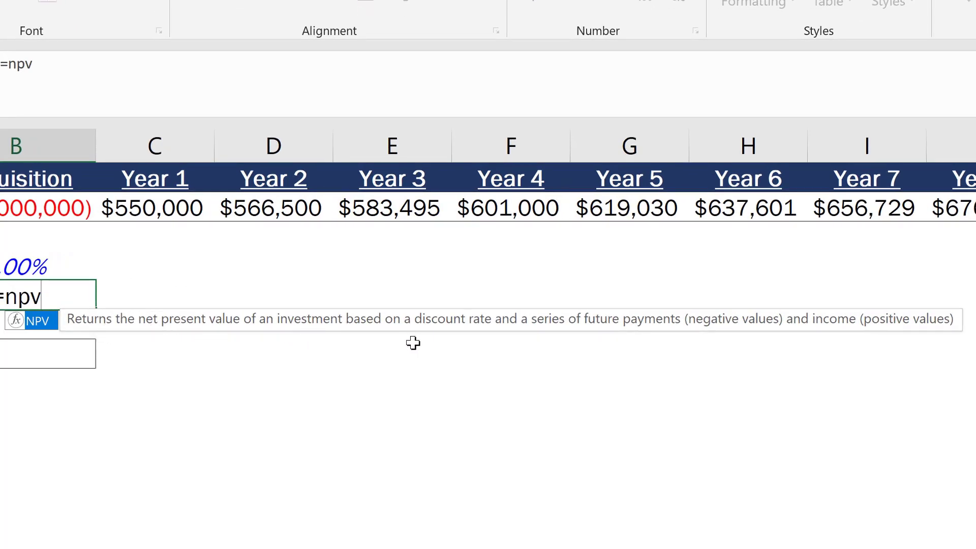
mouse_move(589, 332)
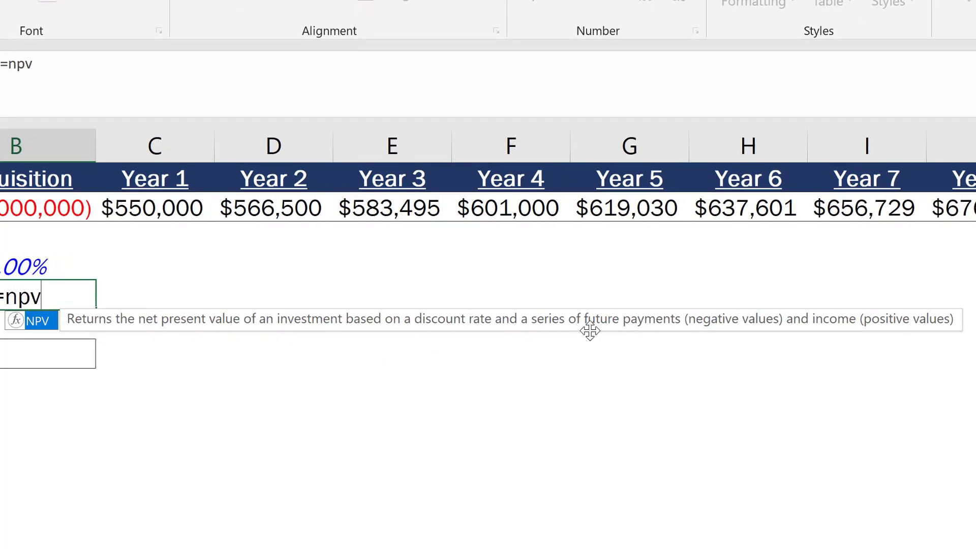
mouse_move(722, 331)
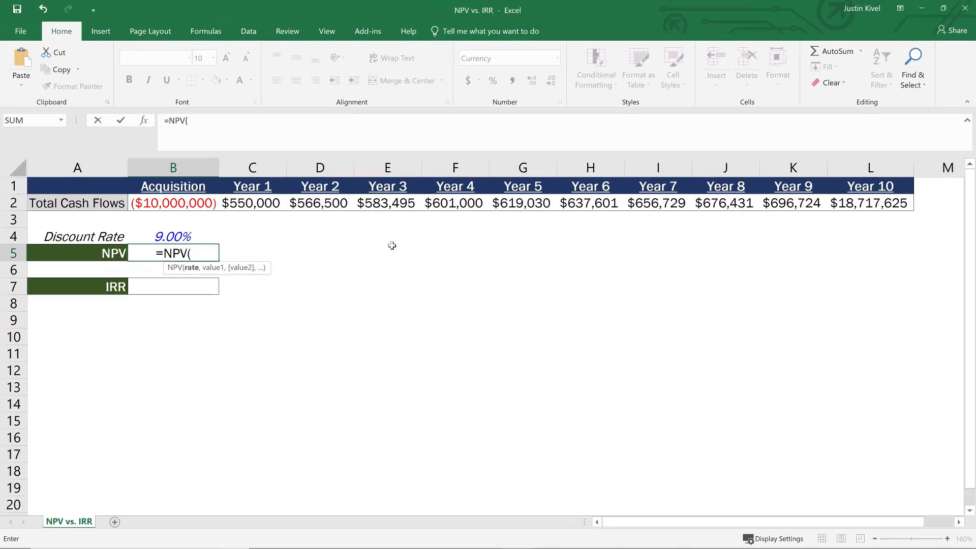
mouse_move(299, 240)
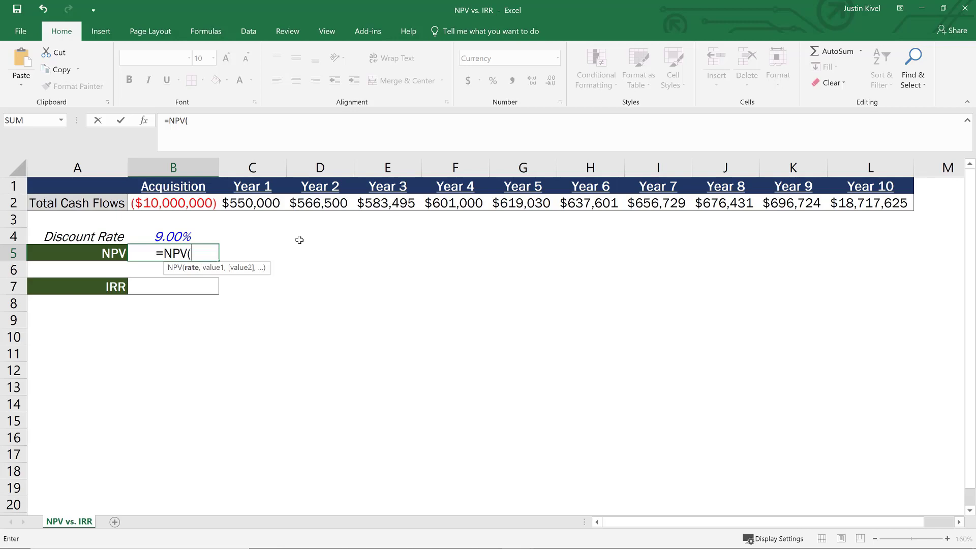
mouse_move(205, 235)
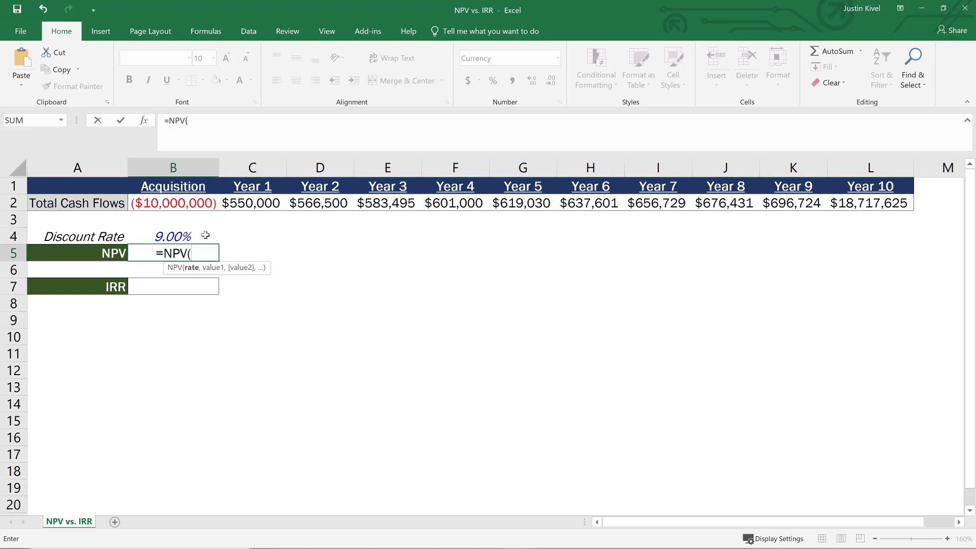
left_click(173, 236)
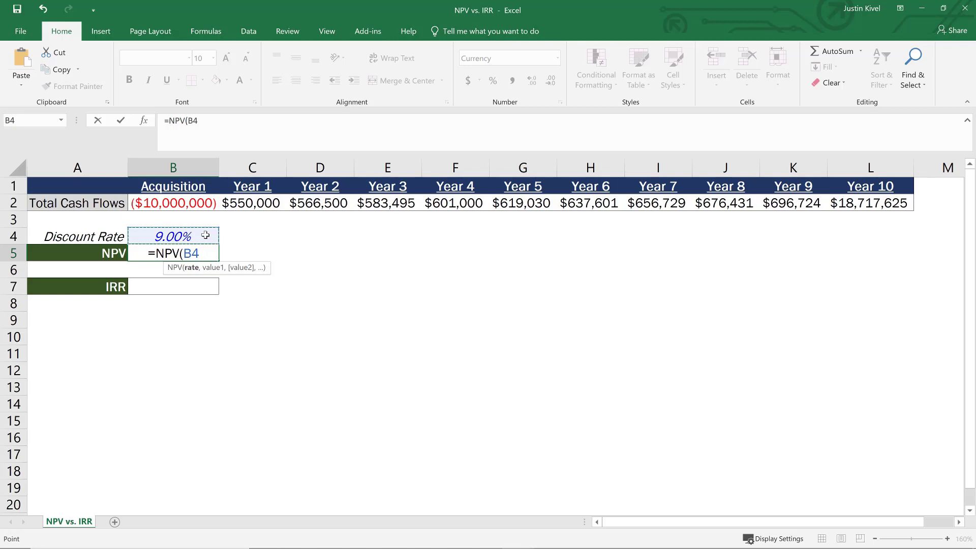
Step: Complete =NPV(B4,C2:L2)+B2 for $1,566,284 and drop the cents from the result
type(",")
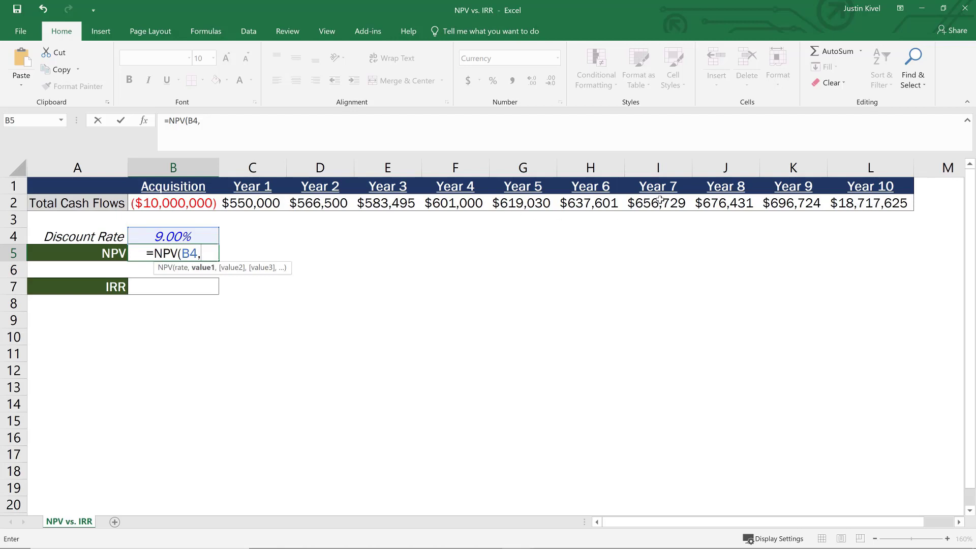
left_click(251, 204)
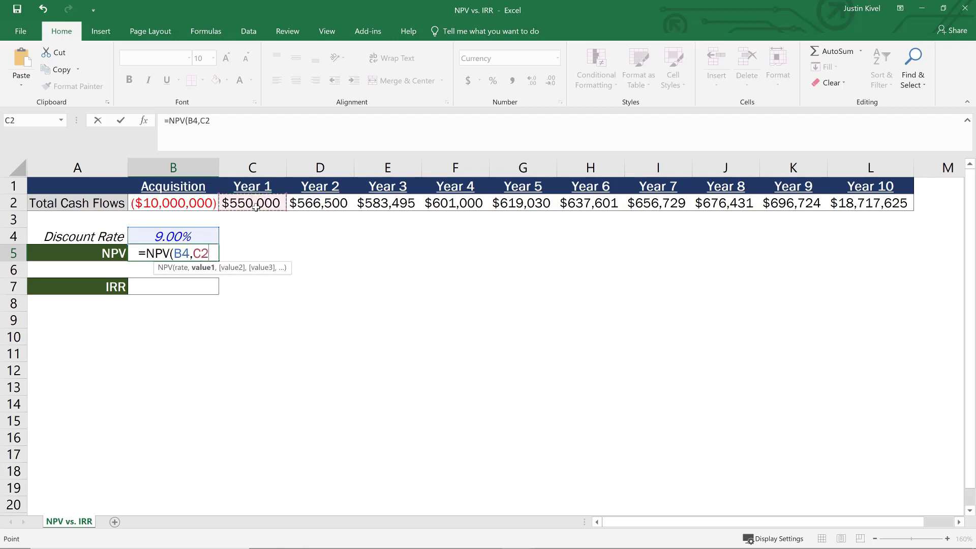
left_click_drag(253, 204, 870, 203)
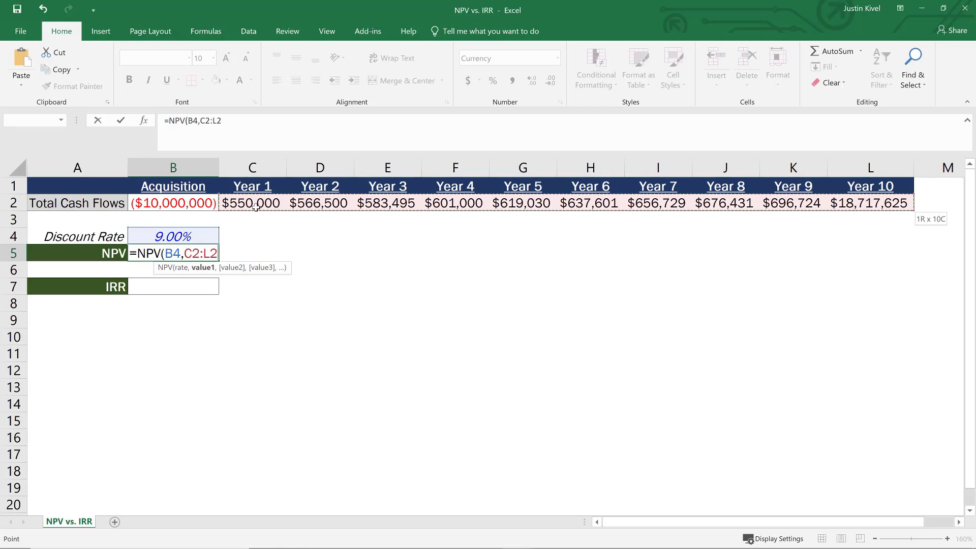
type(")")
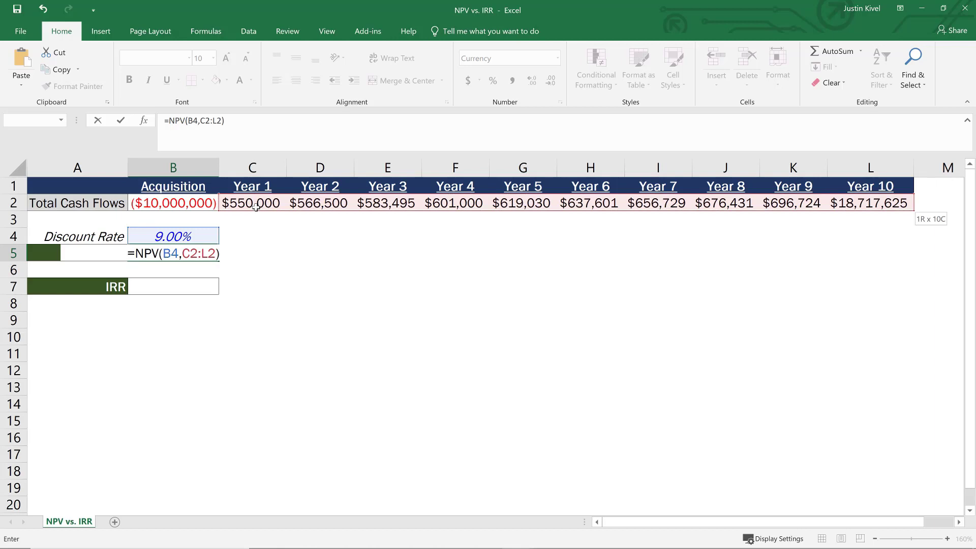
type("+")
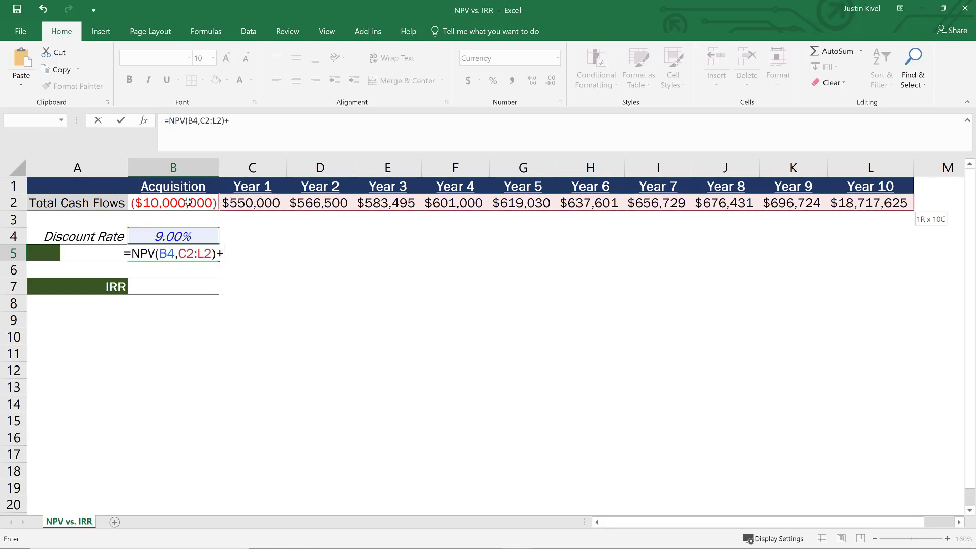
left_click(173, 203)
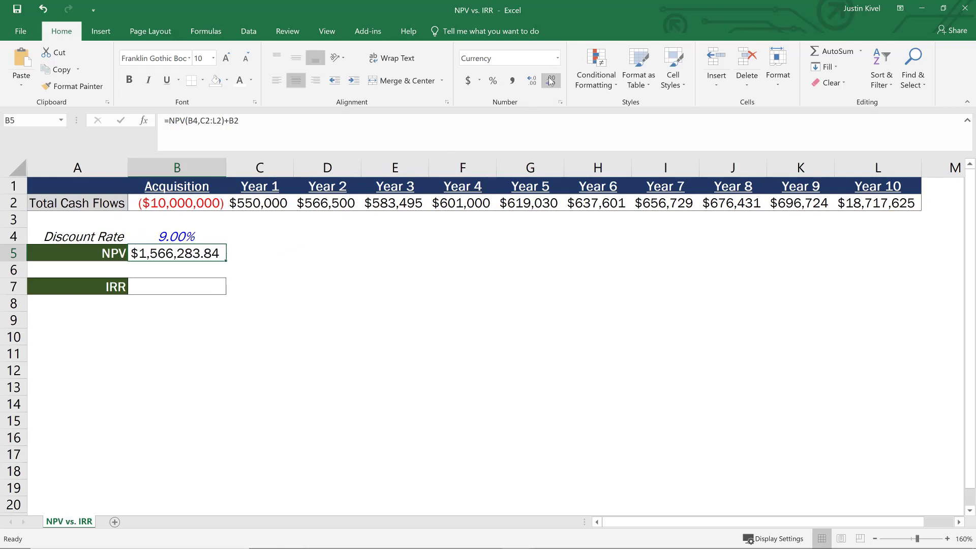
left_click(550, 80)
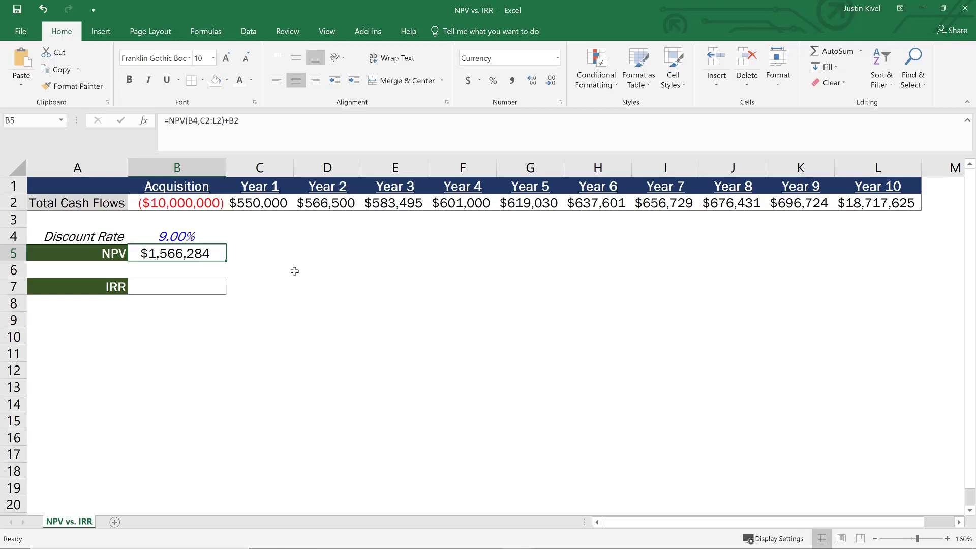
Step: Review B4 and B5, then start =irr in the empty IRR cell B7
left_click(177, 236)
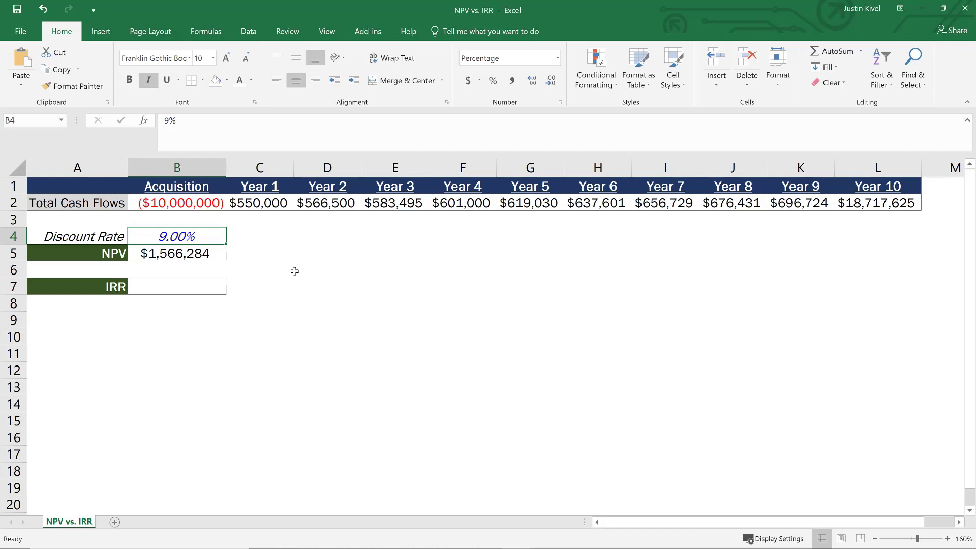
left_click(176, 253)
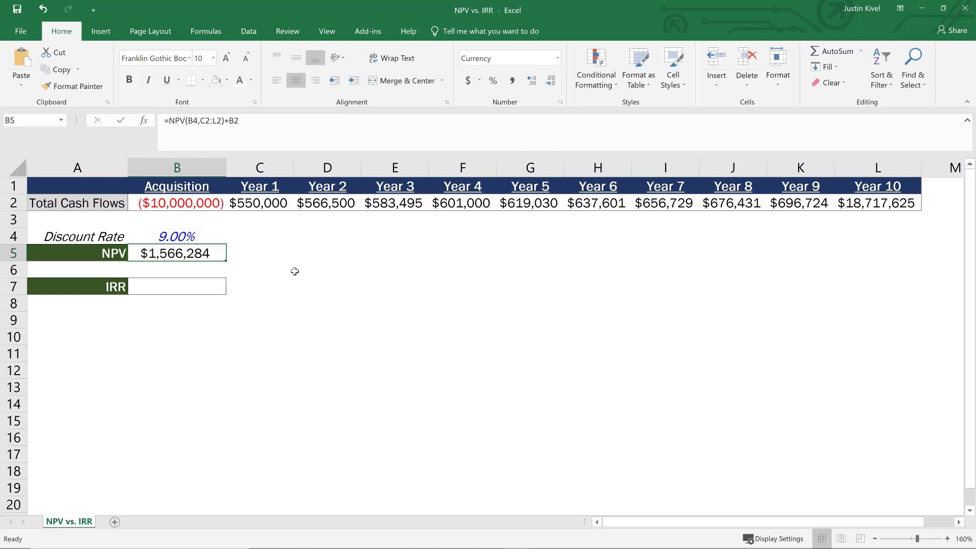
left_click(176, 287)
type("=")
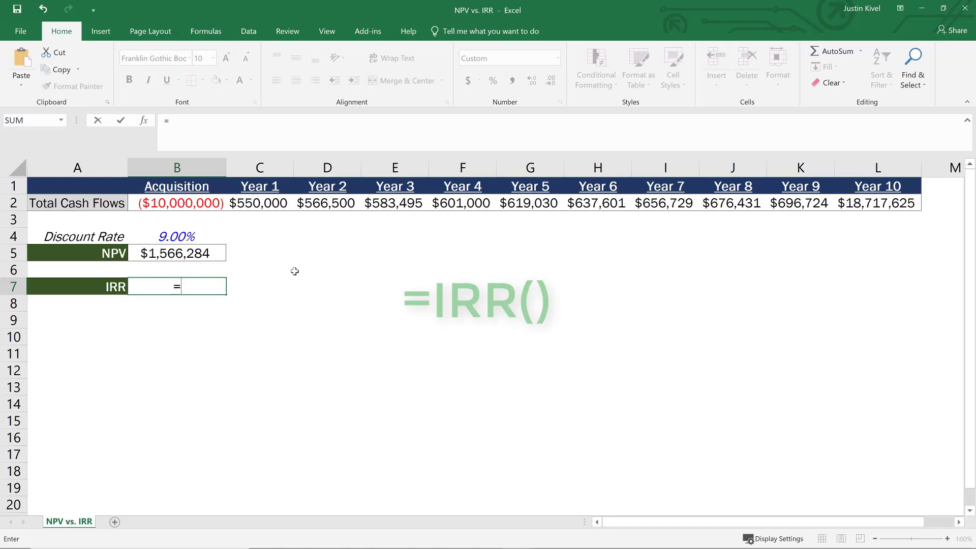
type("irr")
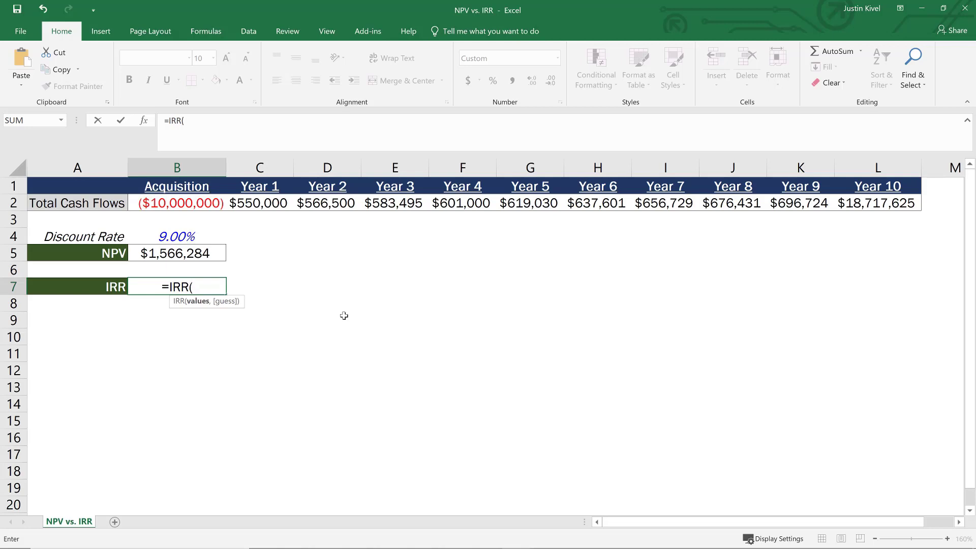
Step: Give the IRR formula the range B2:L2, acquisition through Year 10, returning 10.95%
left_click(176, 204)
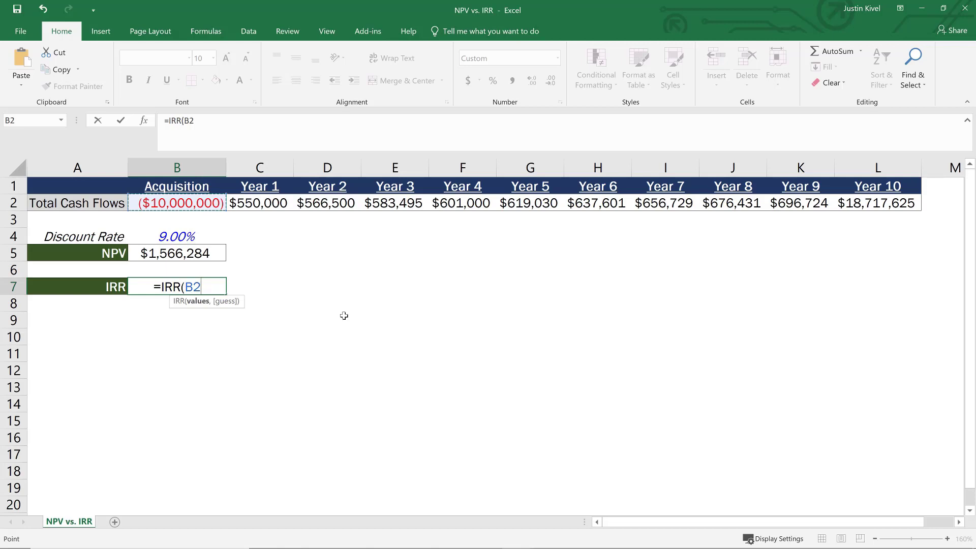
left_click_drag(177, 204, 877, 203)
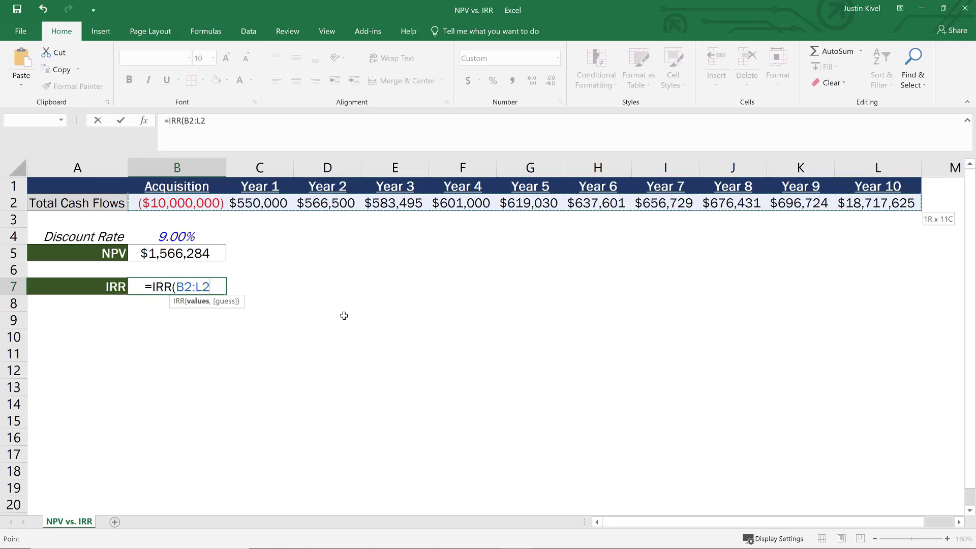
key("Enter")
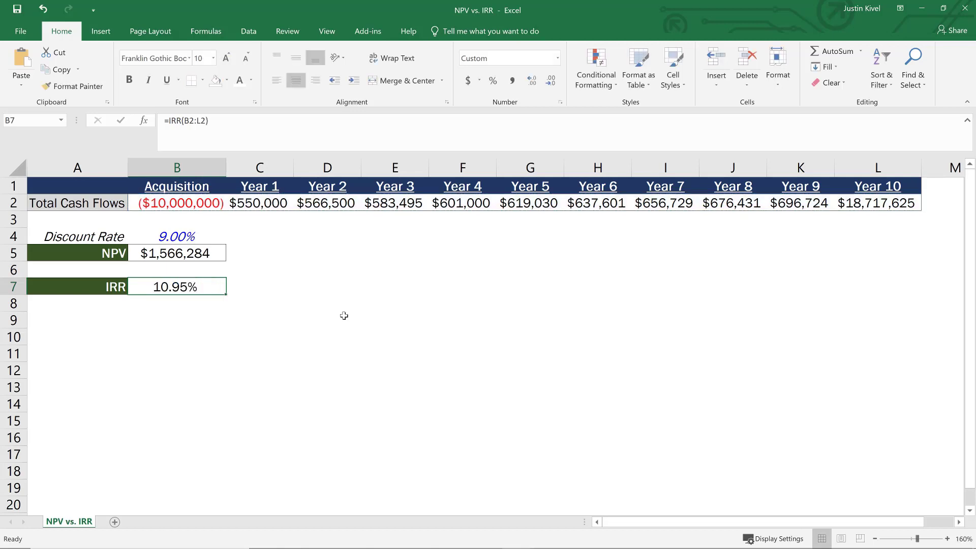
mouse_move(252, 290)
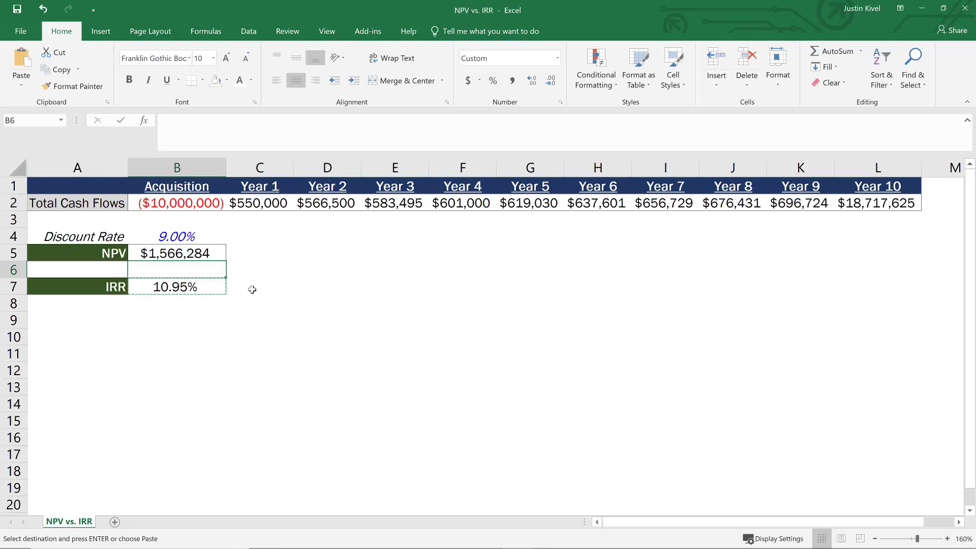
Step: Paste the IRR value 10.95% into discount rate B4 so the NPV in B5 shows $0
left_click(176, 236)
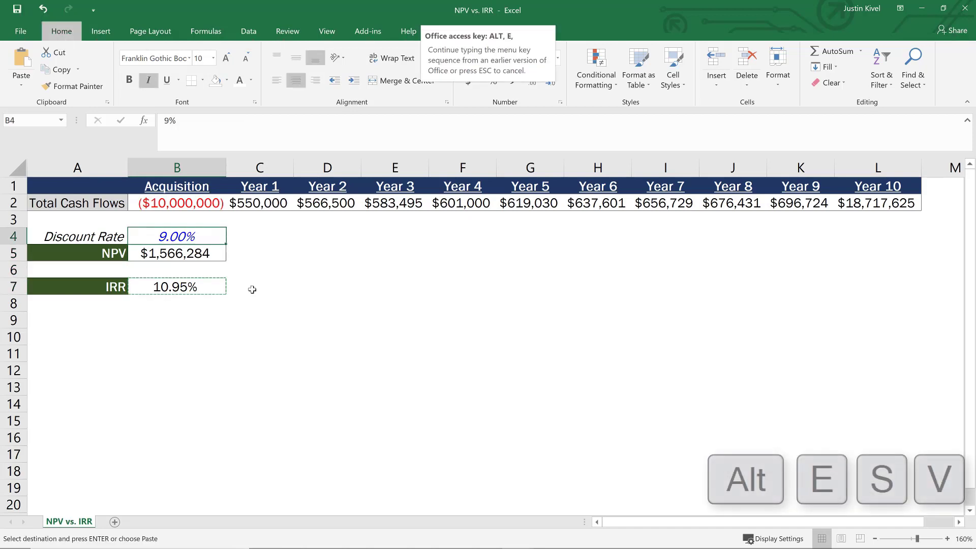
key("v")
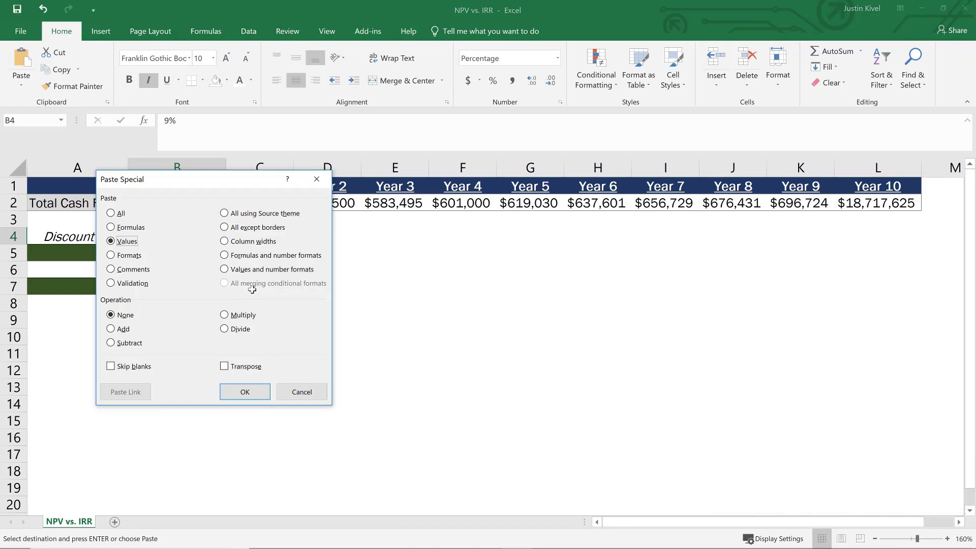
left_click(244, 391)
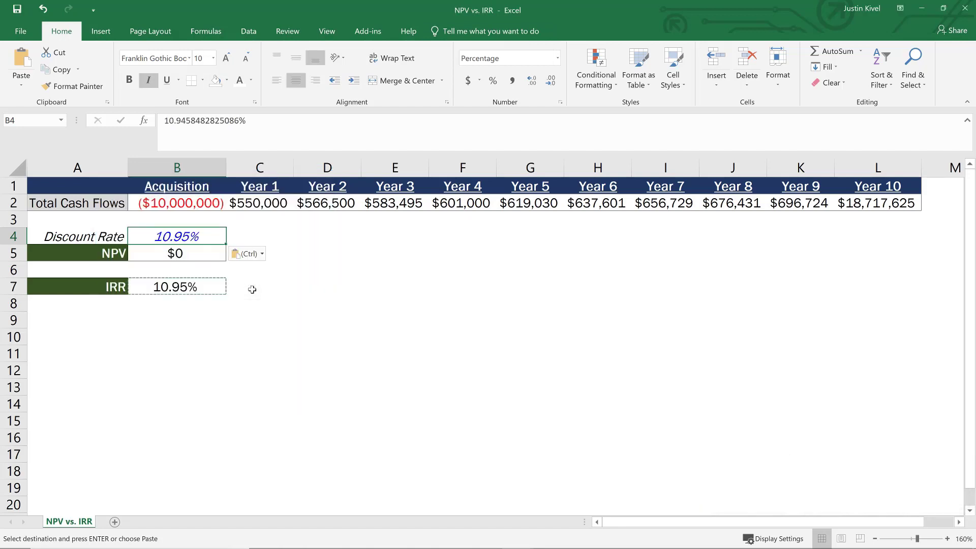
left_click(176, 254)
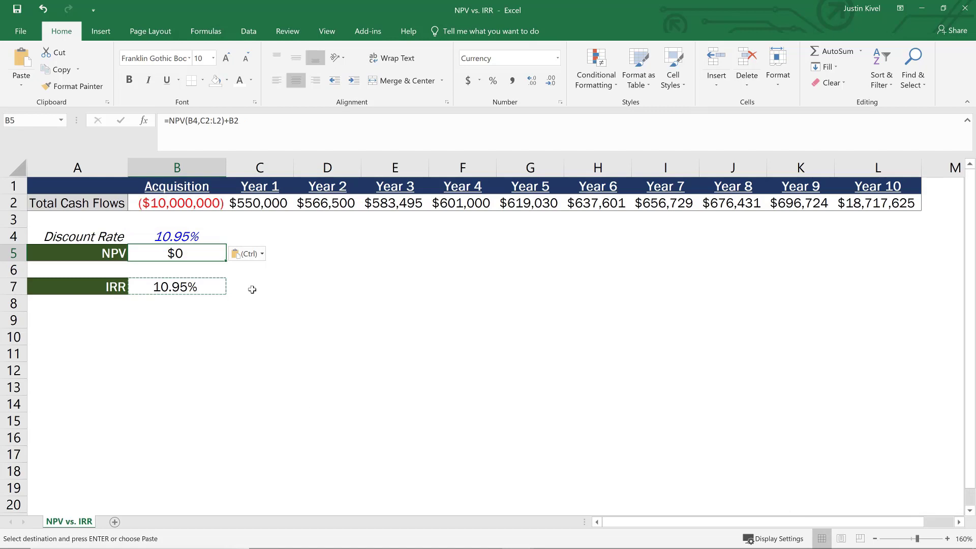
key("Escape")
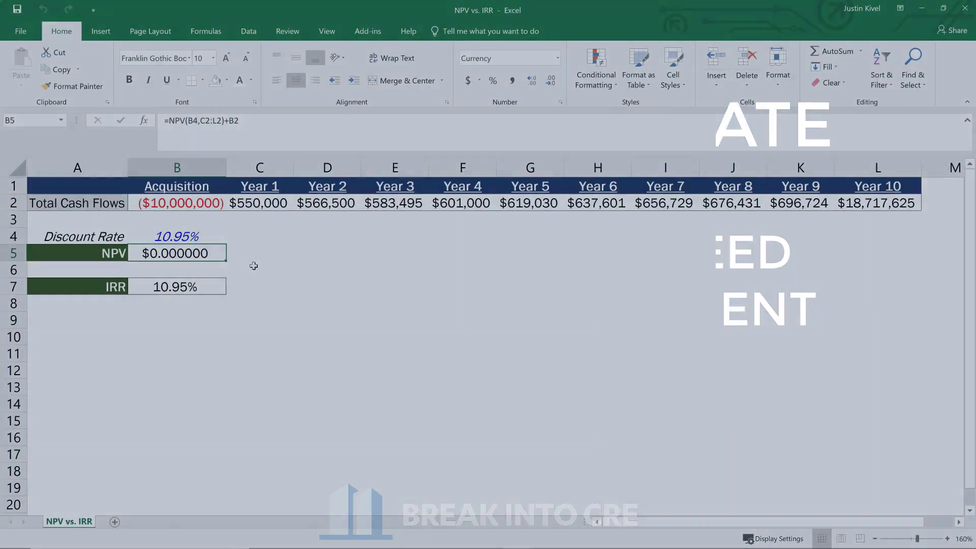
Step: Enter 11% as the discount rate in B4, turning the NPV negative at ($39,661)
left_click(176, 236)
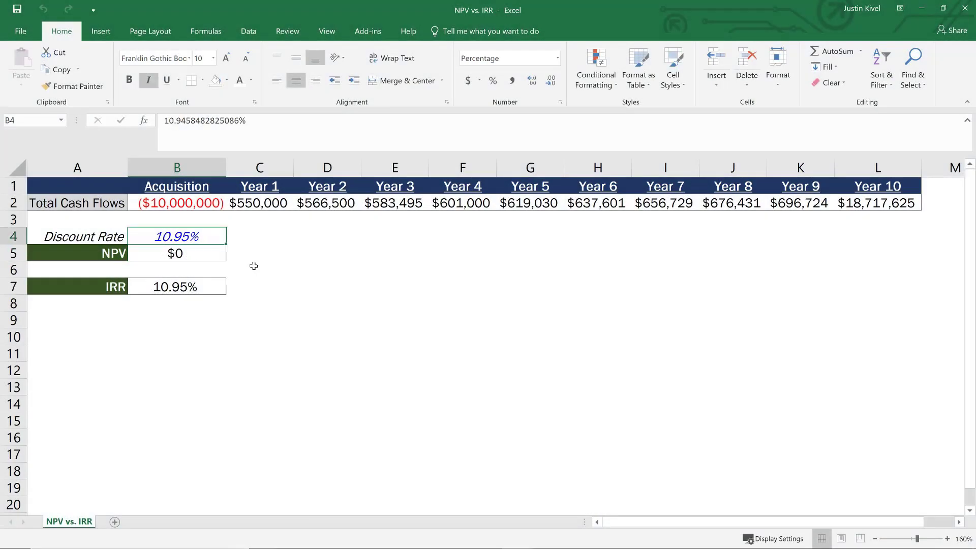
type("11%")
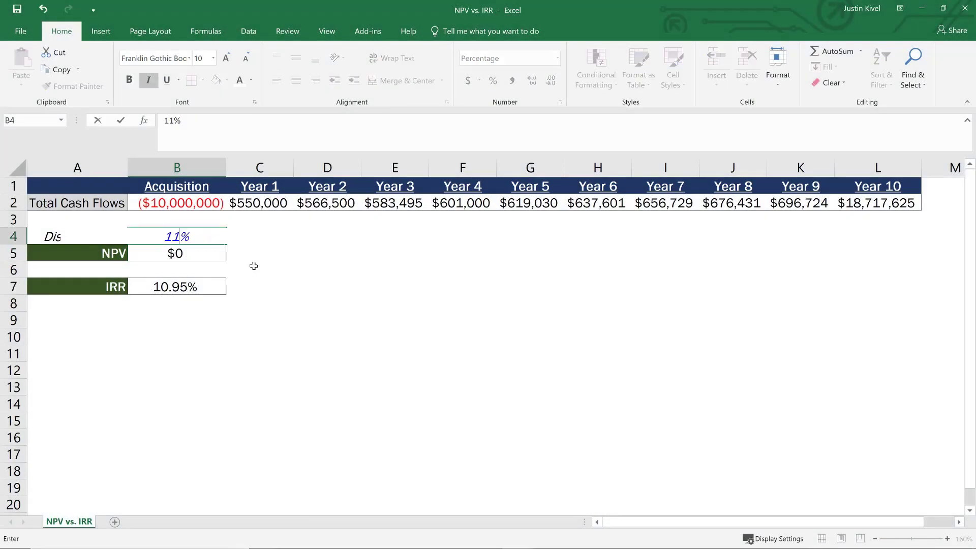
key("enter")
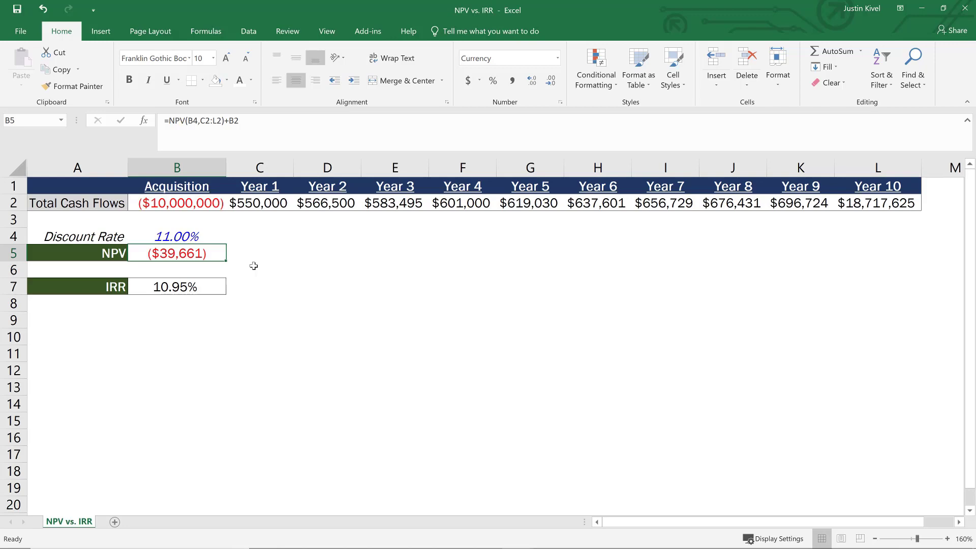
left_click(177, 235)
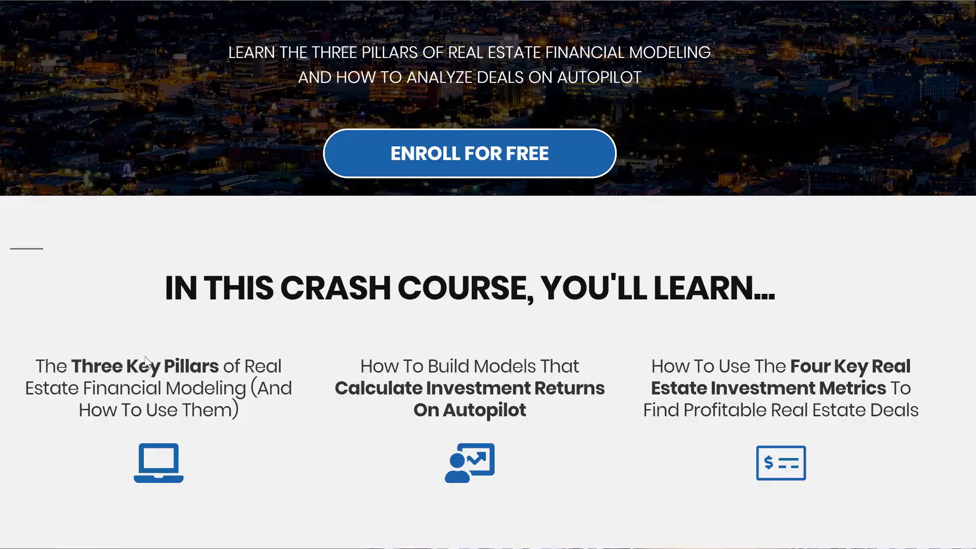
Step: Scroll down and open the Enroll For Free sign-up popup for the crash course
scroll("down", 3)
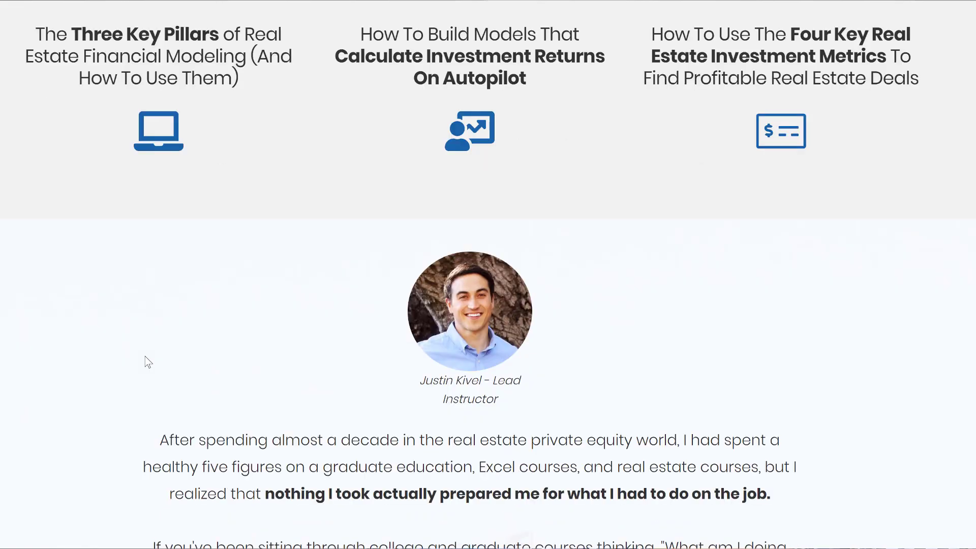
scroll("down", 3)
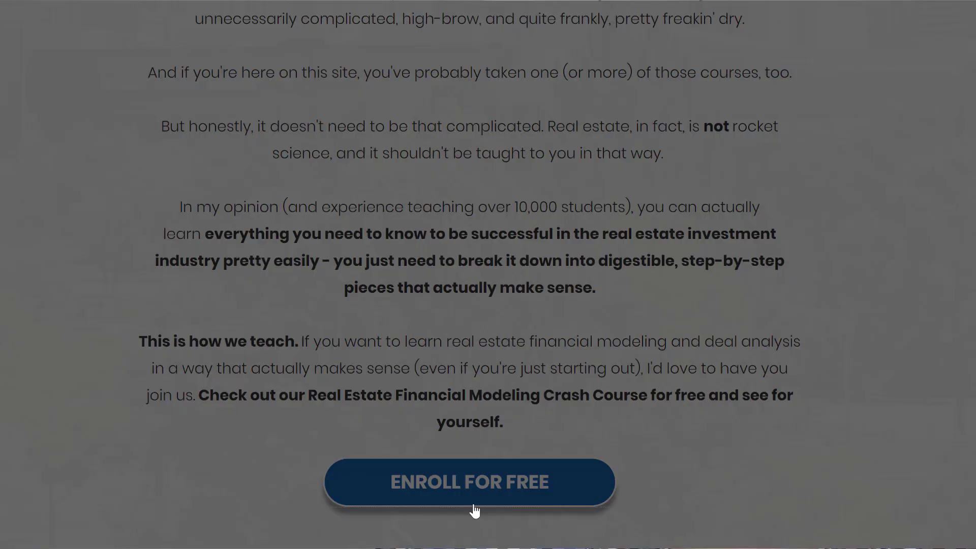
left_click(470, 482)
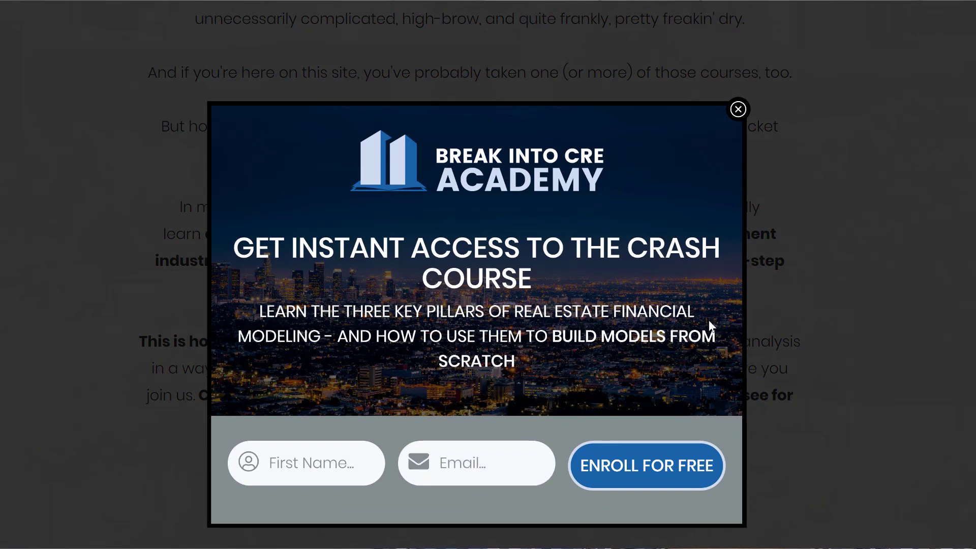